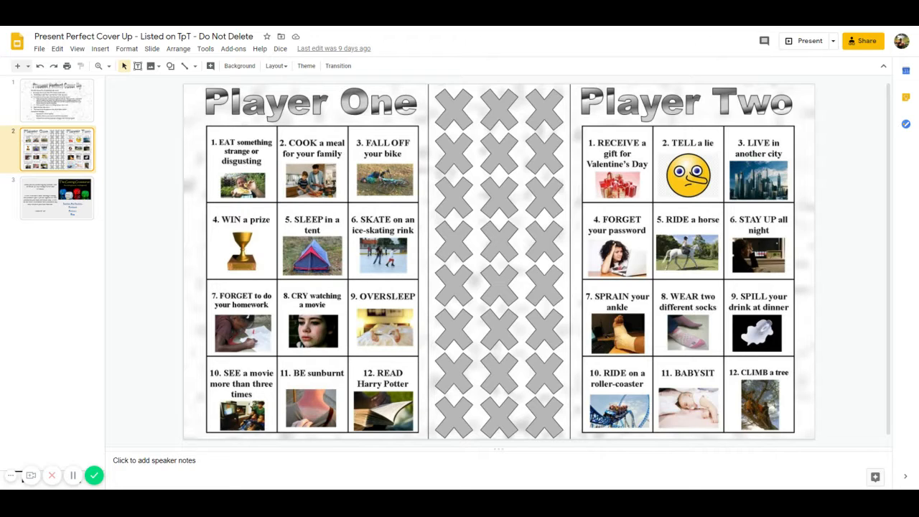
mouse_move(353, 360)
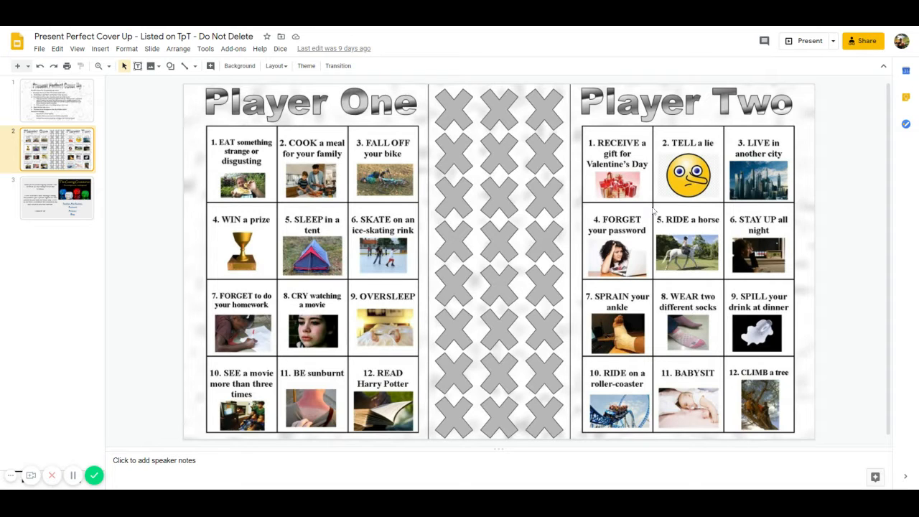
mouse_move(286, 170)
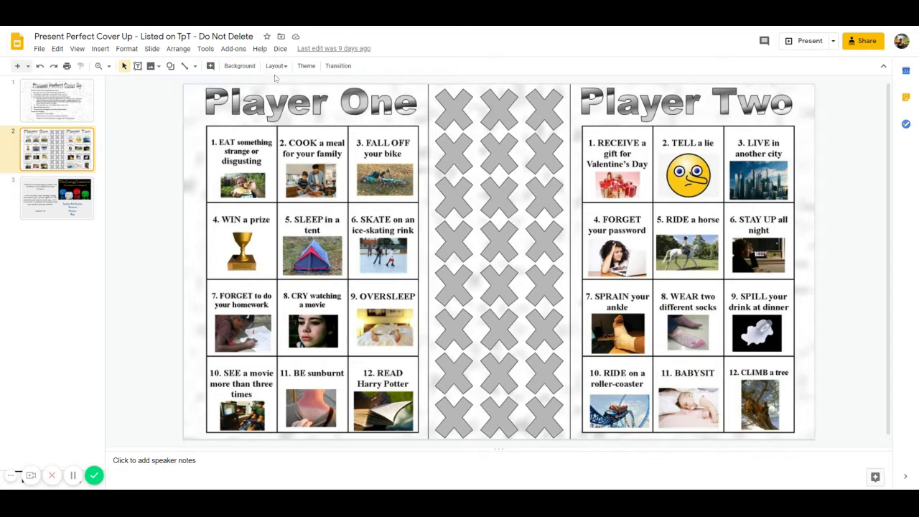
Roll a 6 via Dice > Roll Dice and cover Player One's square 6, 'Skate on an ice-skating rink', with an X.
left_click(280, 48)
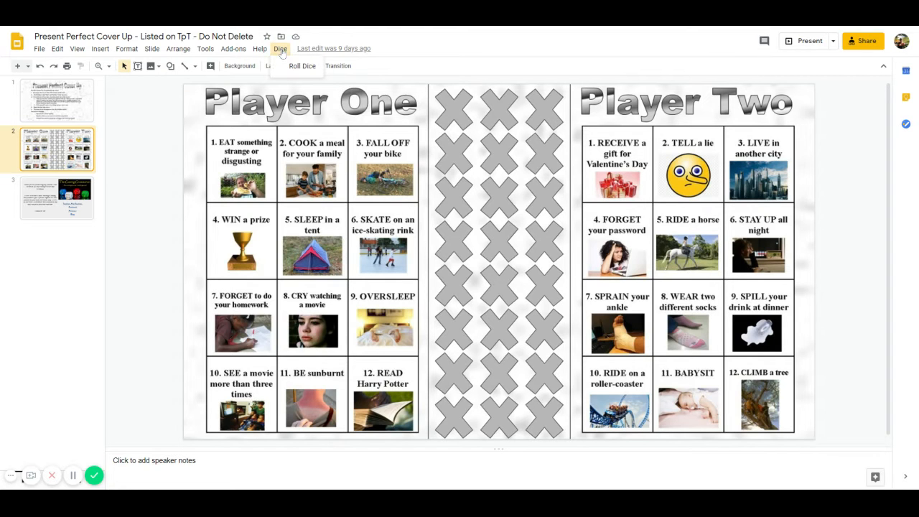
left_click(302, 66)
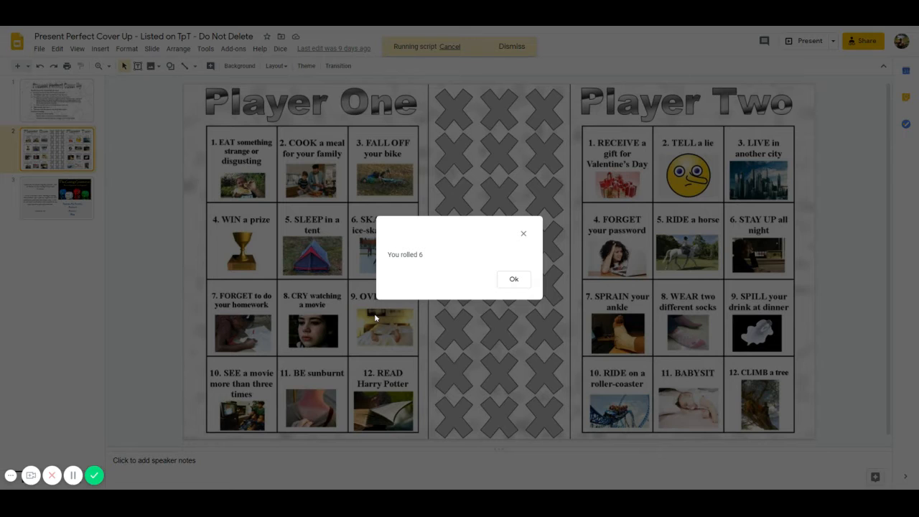
mouse_move(508, 293)
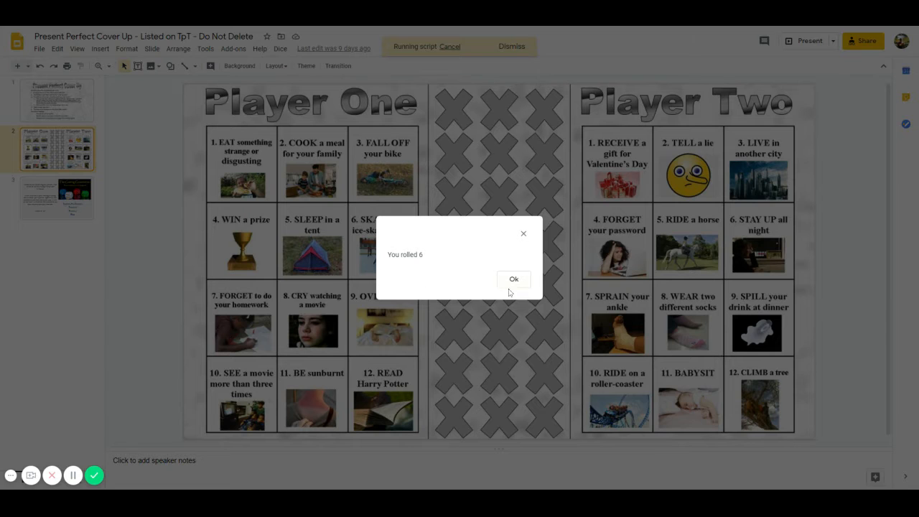
left_click(514, 279)
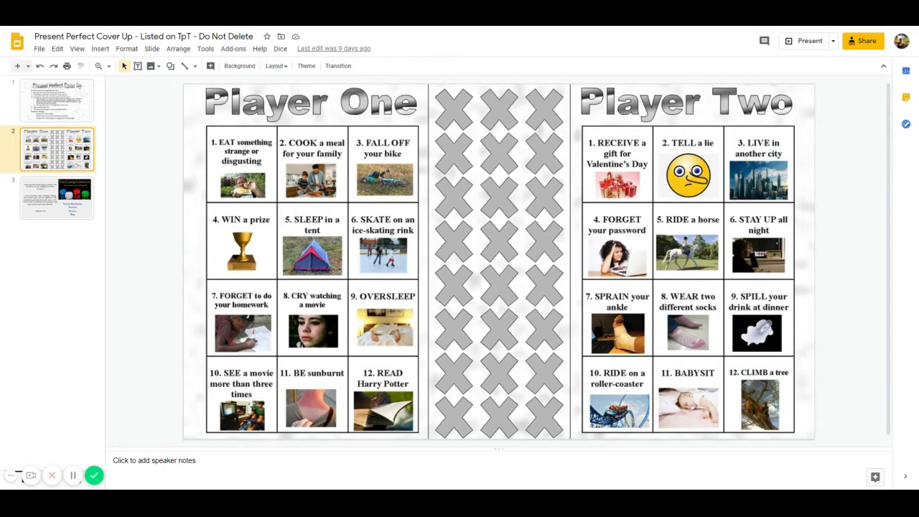
mouse_move(362, 242)
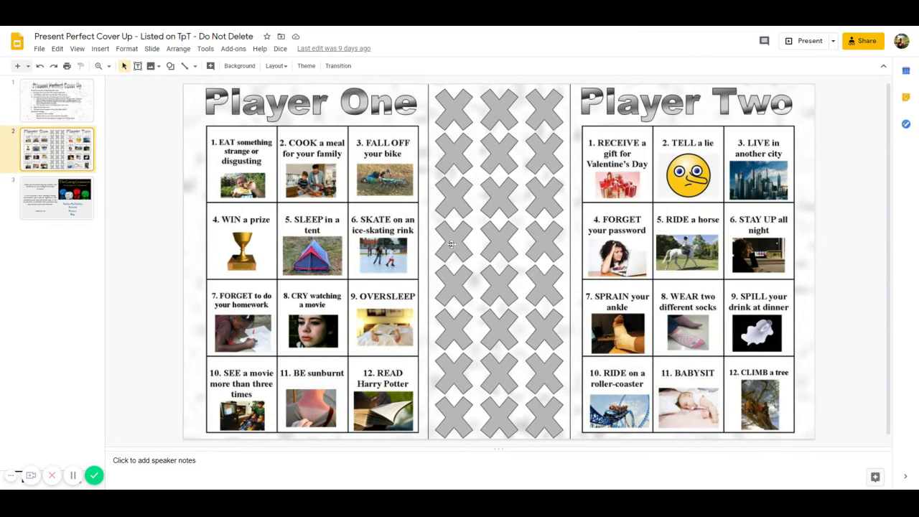
left_click(383, 241)
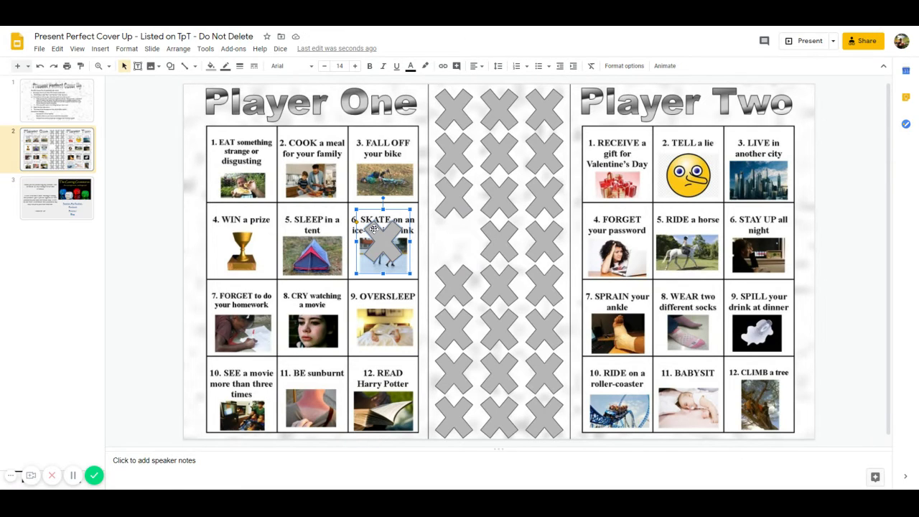
mouse_move(280, 49)
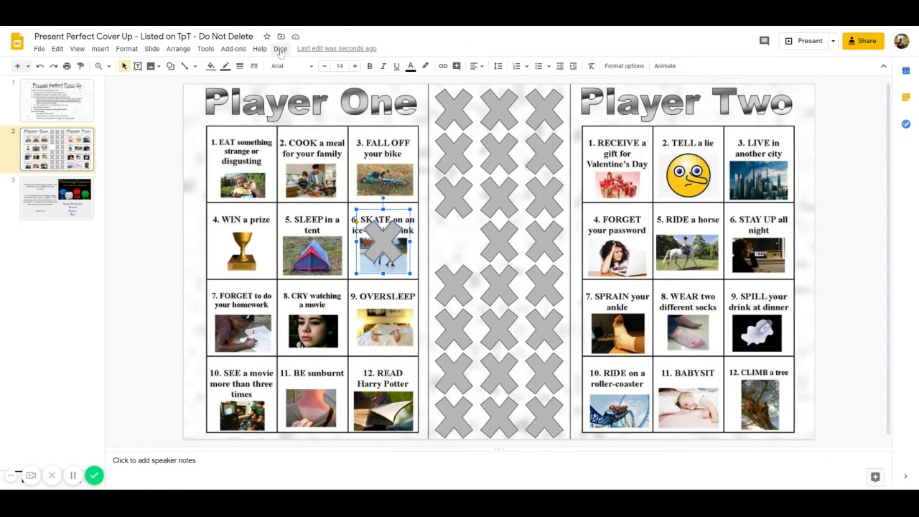
Roll a 10, cover Player Two's square 10, 'Ride on a roller-coaster', with an X, and roll again for 11.
left_click(280, 49)
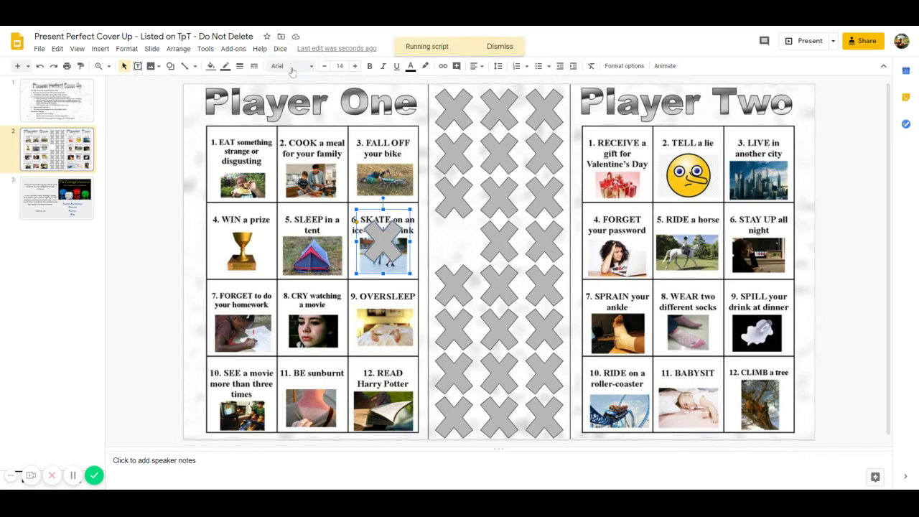
left_click(280, 49)
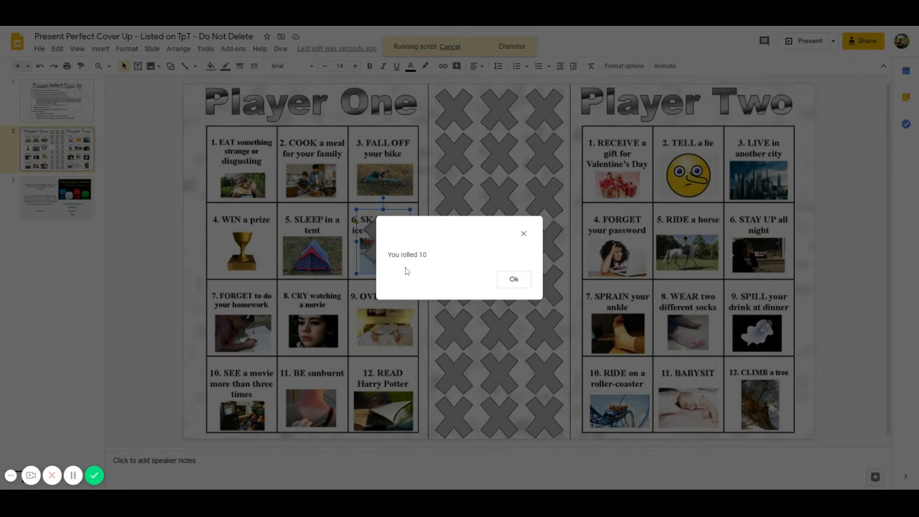
mouse_move(514, 278)
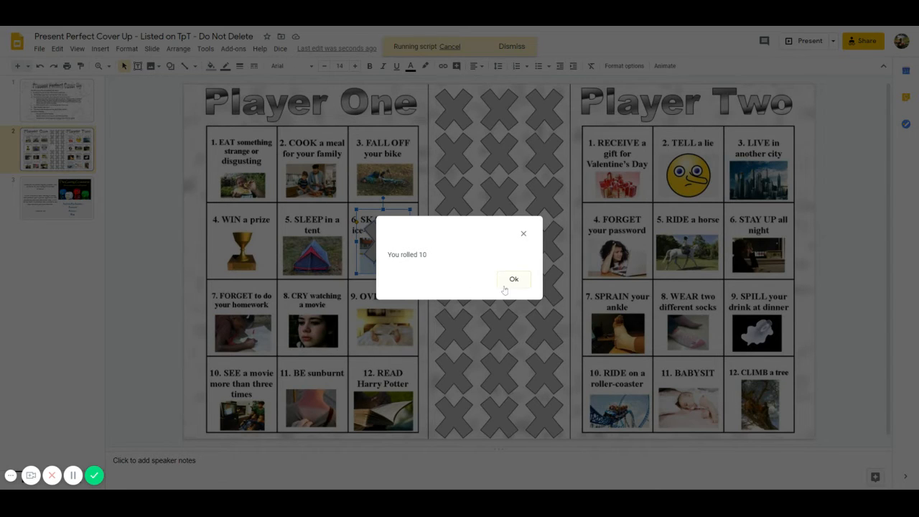
left_click(514, 278)
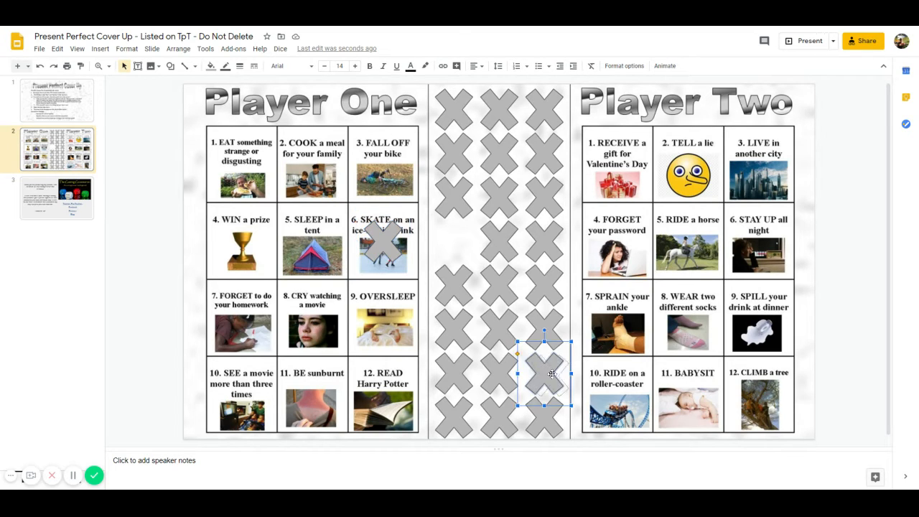
left_click_drag(544, 373, 616, 391)
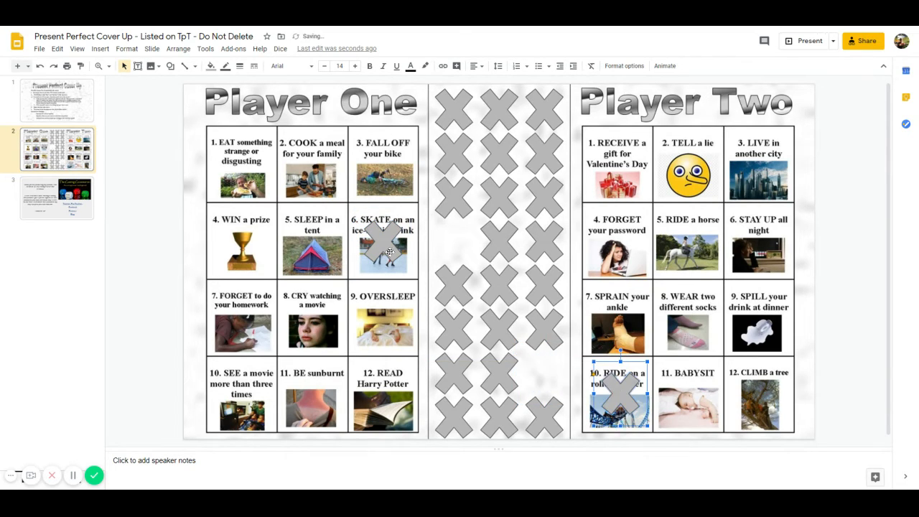
left_click(280, 48)
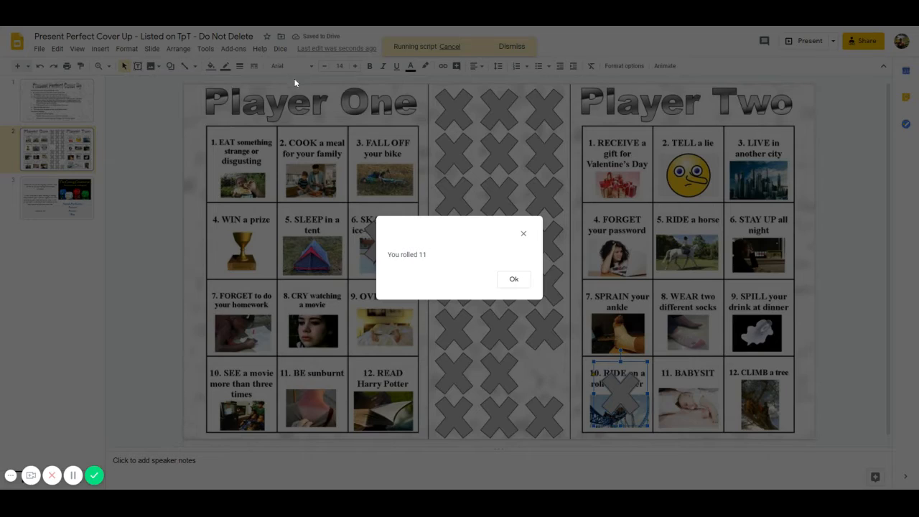
Dismiss the 'You rolled 11' result, returning to the board with two squares covered.
left_click(514, 279)
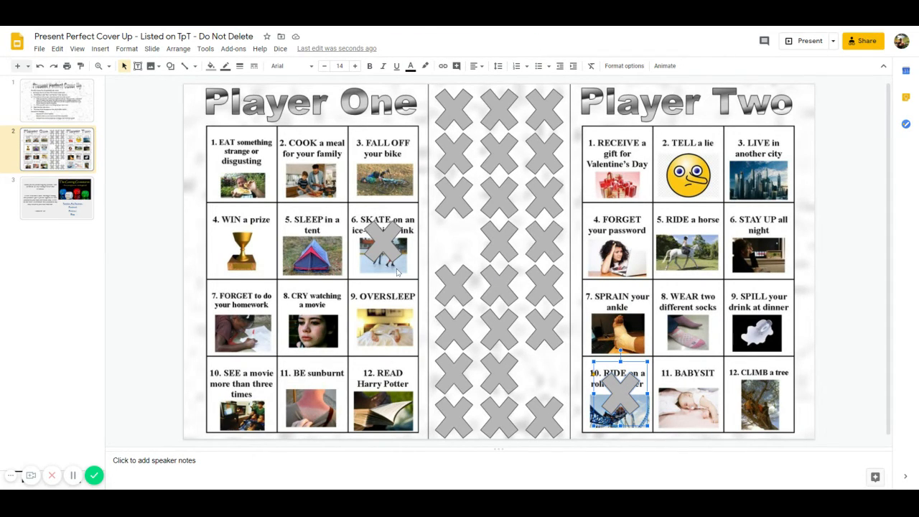
mouse_move(388, 267)
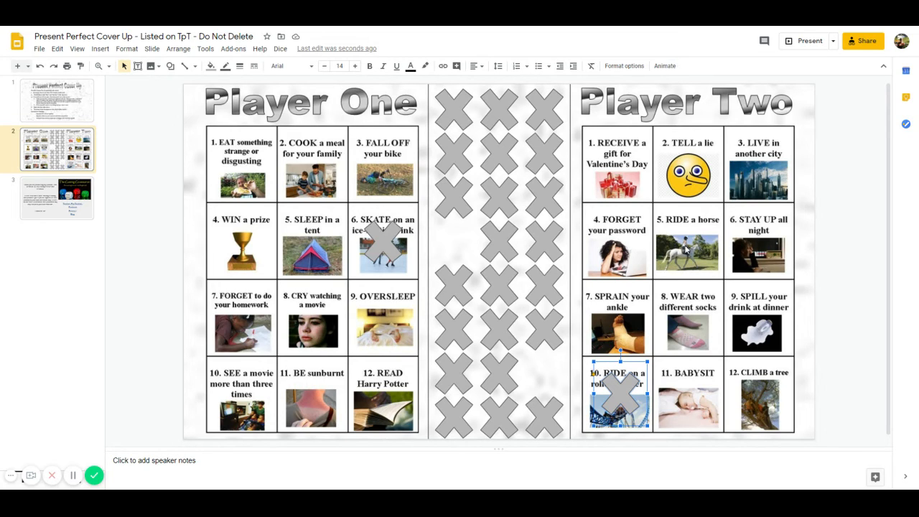
mouse_move(675, 275)
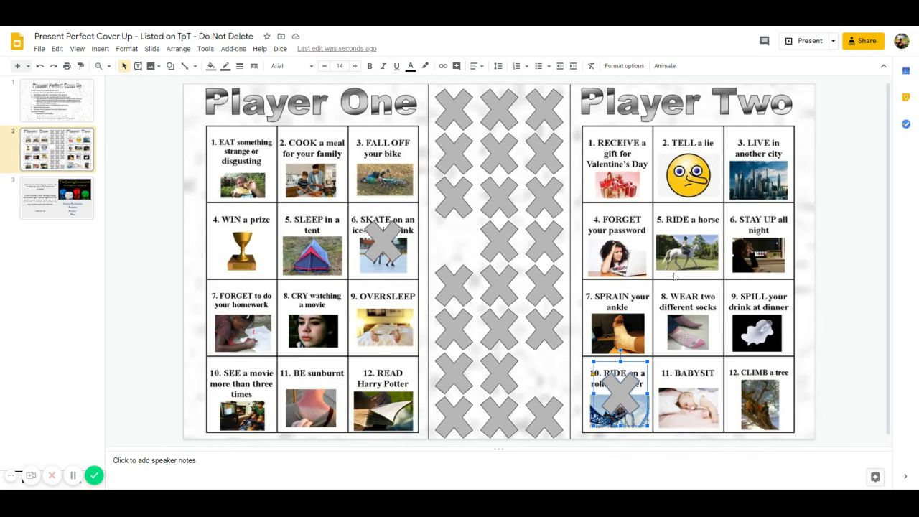
mouse_move(669, 342)
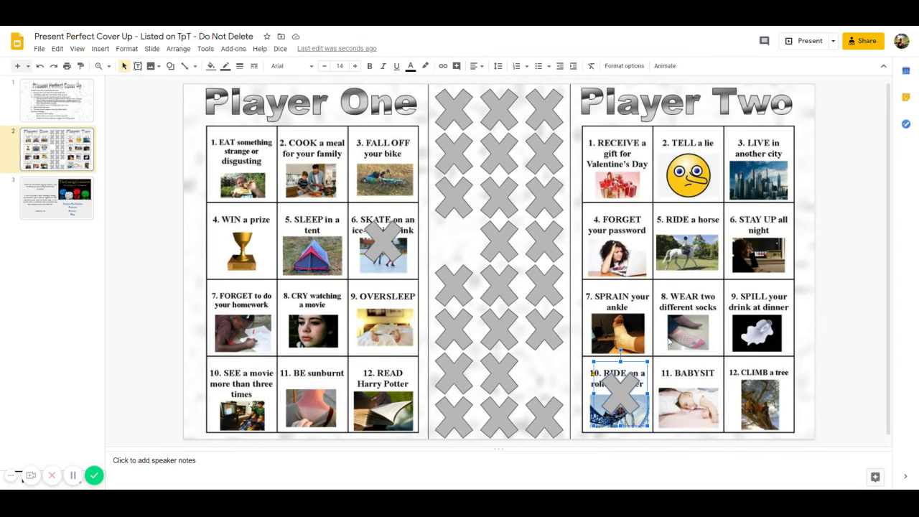
mouse_move(654, 297)
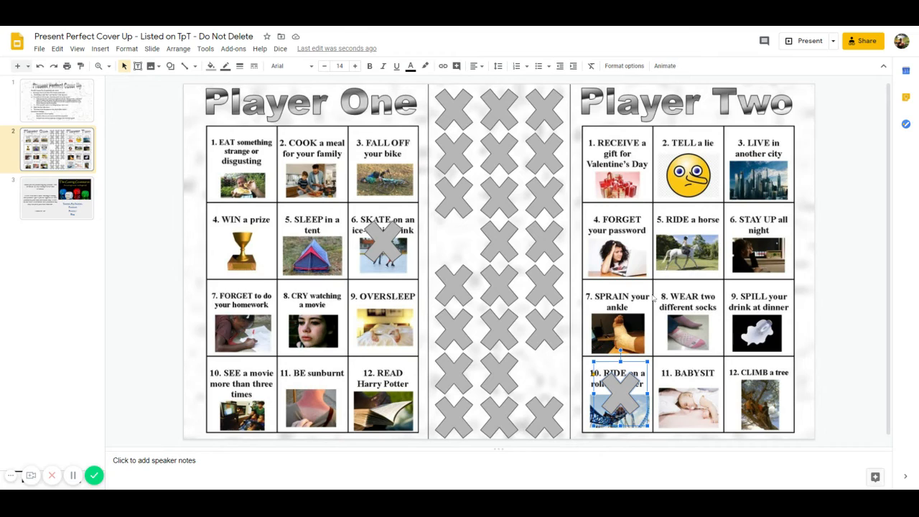
mouse_move(731, 195)
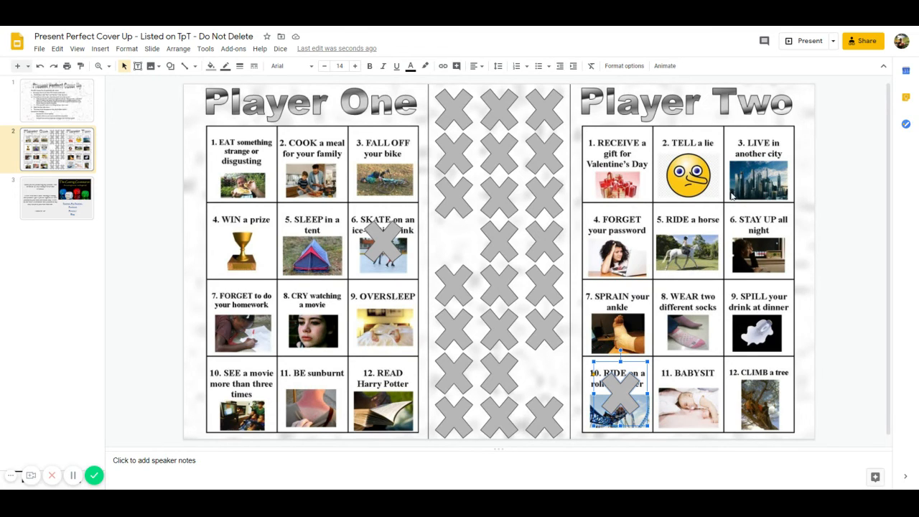
mouse_move(603, 175)
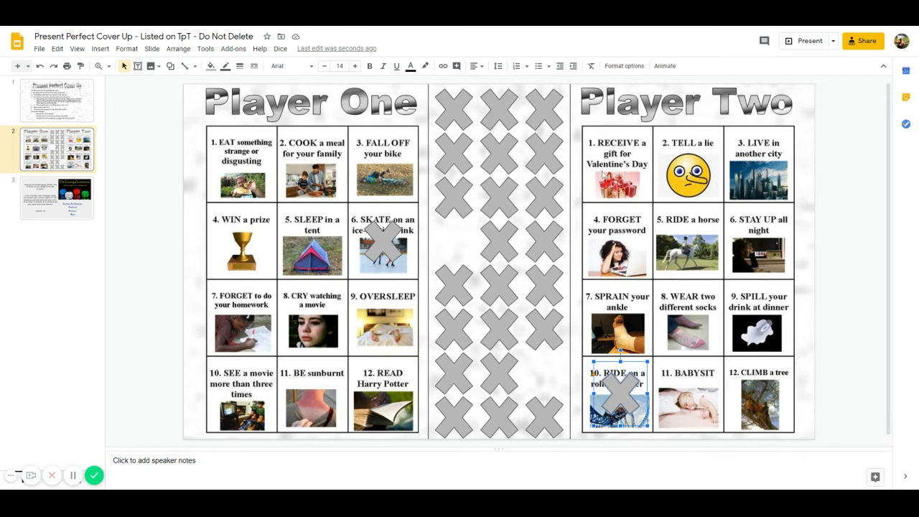
mouse_move(721, 407)
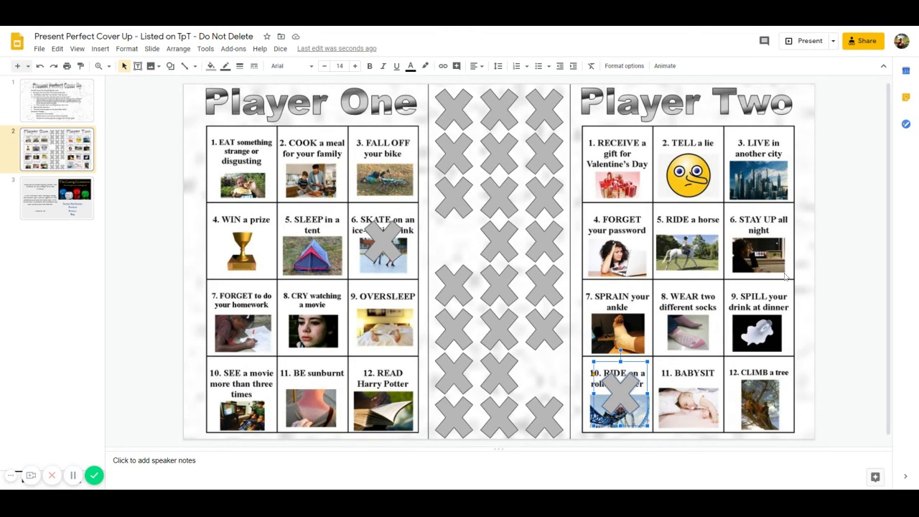
mouse_move(640, 341)
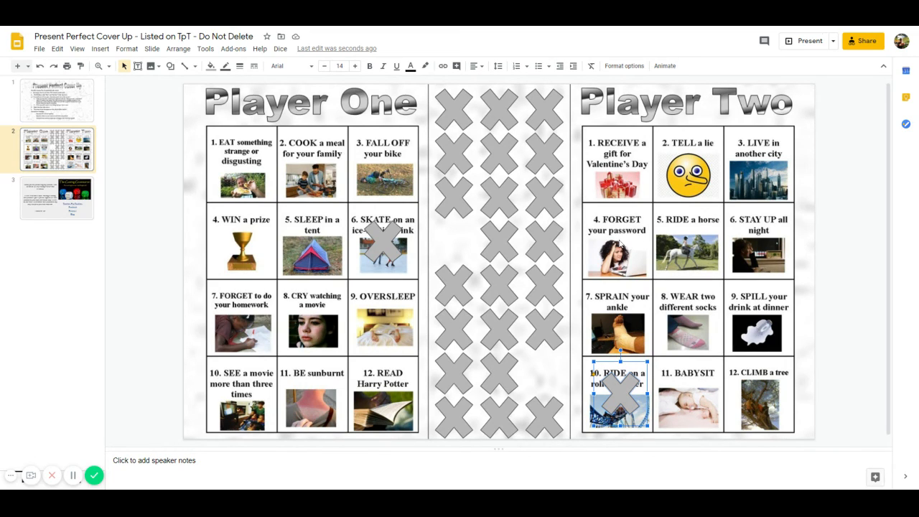
mouse_move(702, 217)
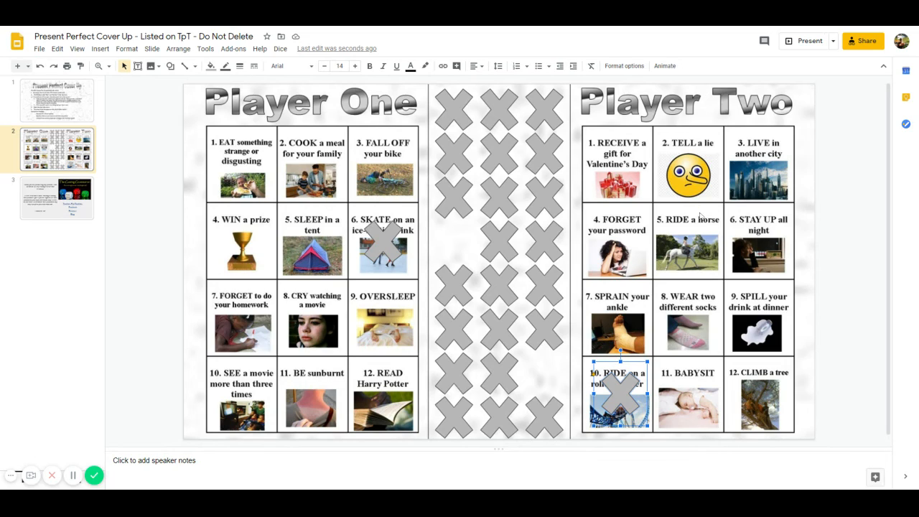